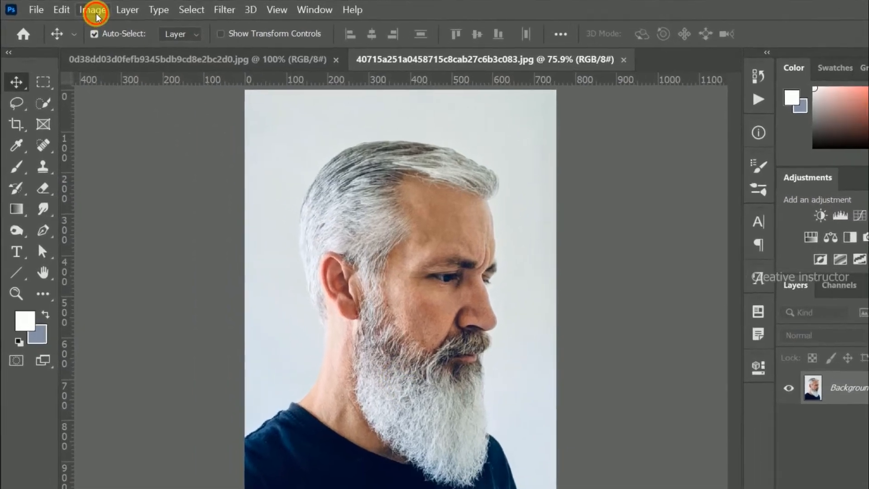
Desaturate the bearded man's portrait to black and white via Image > Adjustments.
{"action": "left_click", "coordinate": [93, 11]}
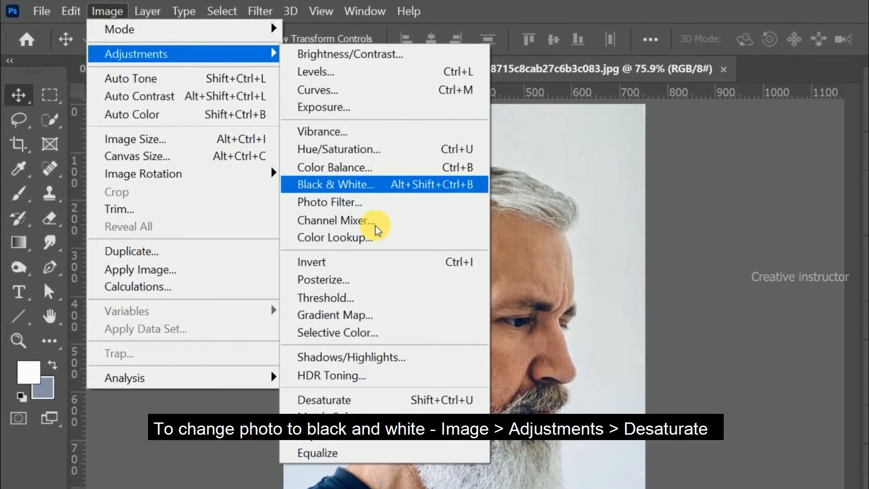
{"action": "left_click", "coordinate": [323, 400]}
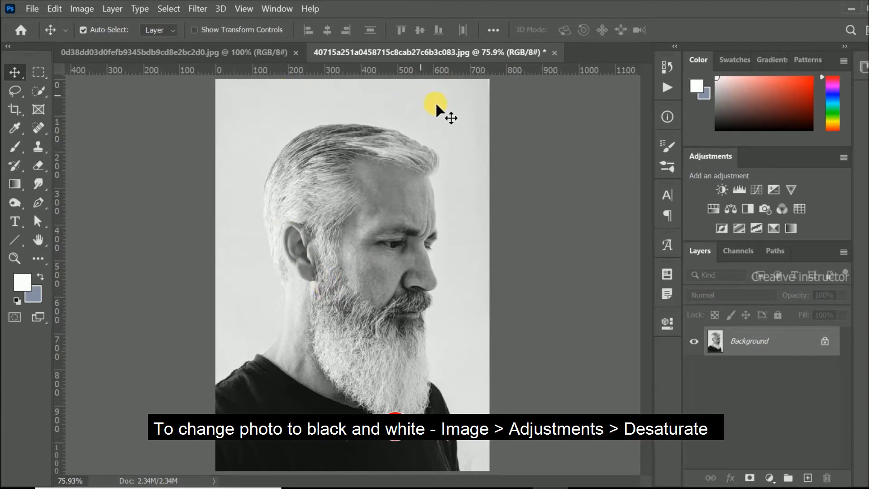
{"action": "mouse_move", "coordinate": [431, 306]}
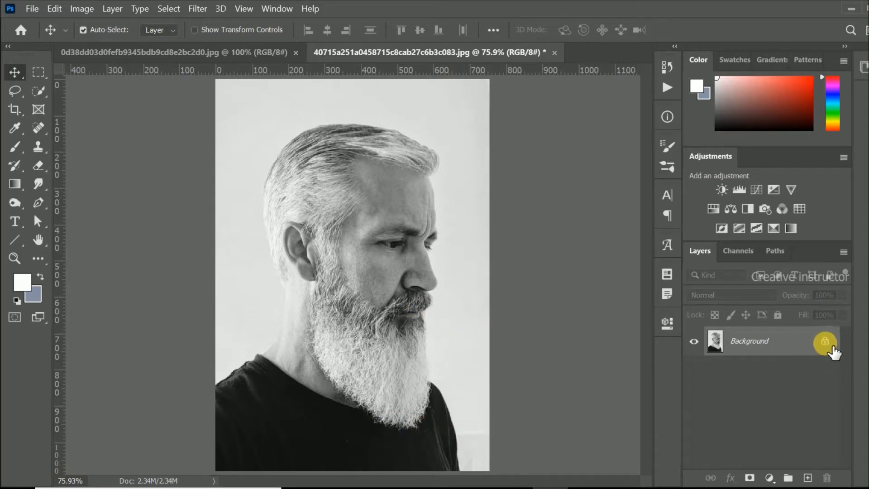
Unlock the Background layer and use Properties' Remove Background to isolate the man.
{"action": "left_click", "coordinate": [826, 342]}
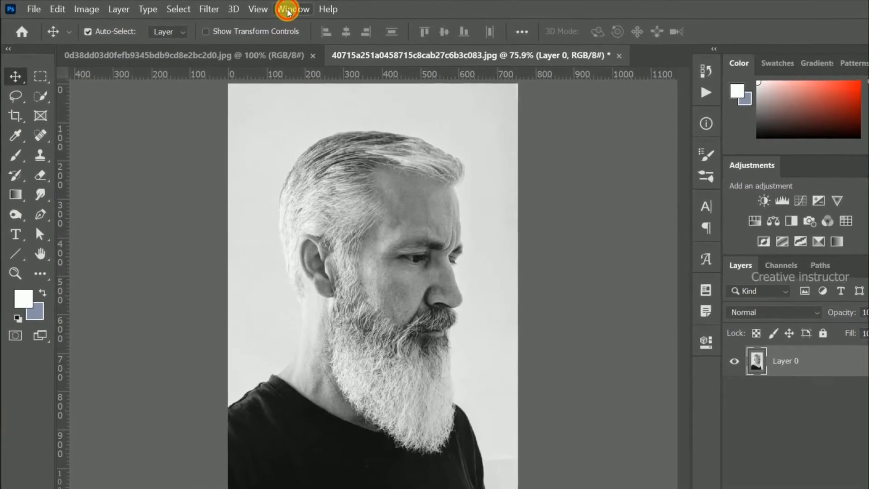
{"action": "left_click", "coordinate": [294, 9]}
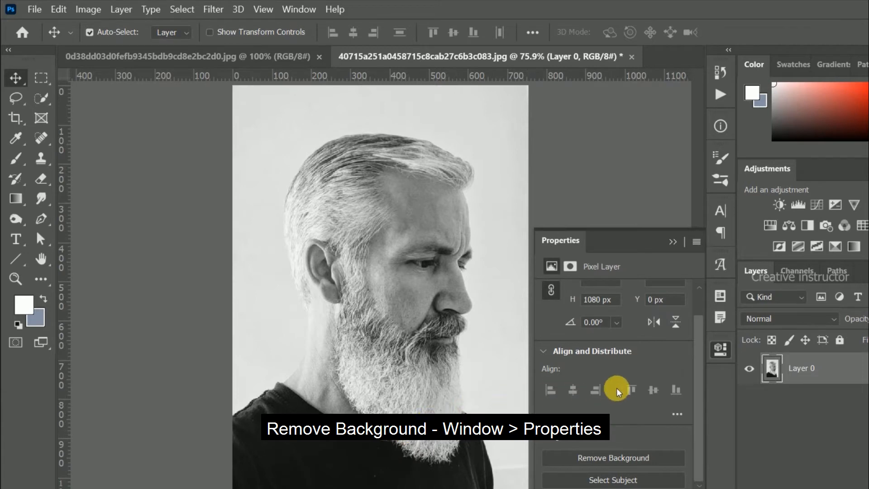
{"action": "mouse_move", "coordinate": [654, 447]}
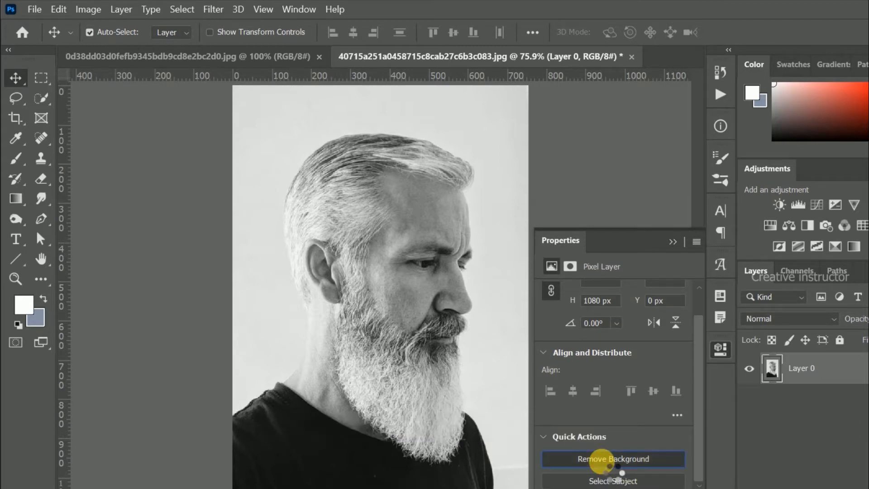
{"action": "left_click", "coordinate": [614, 459]}
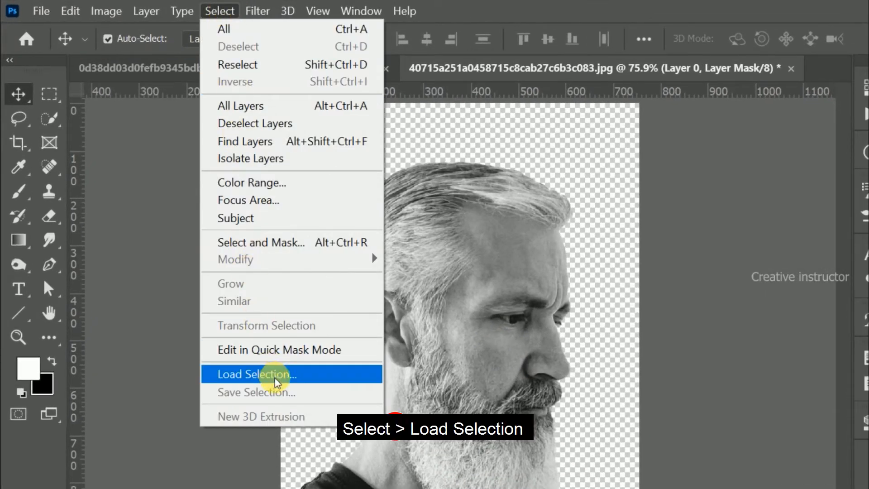
Load the Layer 0 Mask channel as a selection of the man's silhouette.
{"action": "left_click", "coordinate": [273, 375]}
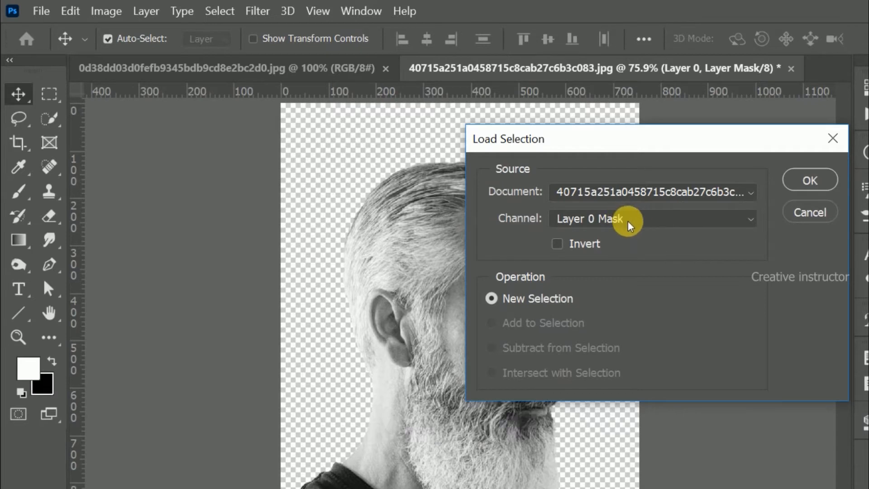
{"action": "left_click", "coordinate": [810, 180]}
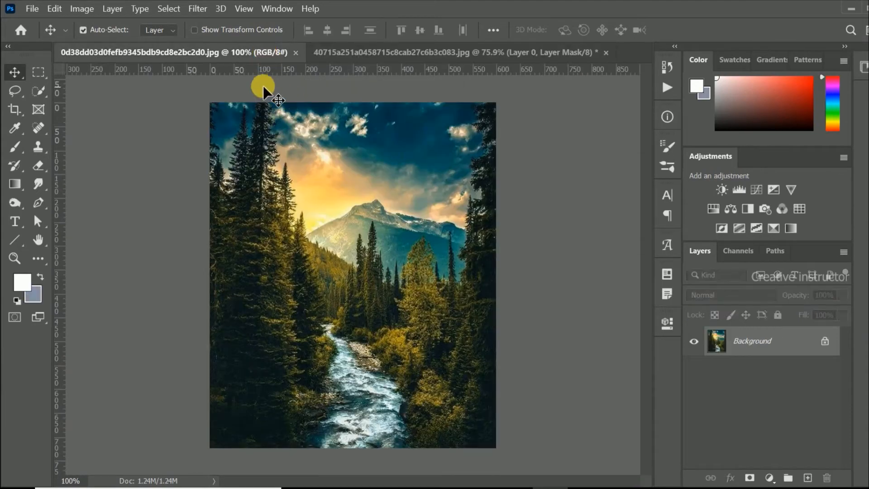
Select all of the forest-and-mountain landscape and copy it.
{"action": "left_click", "coordinate": [169, 9]}
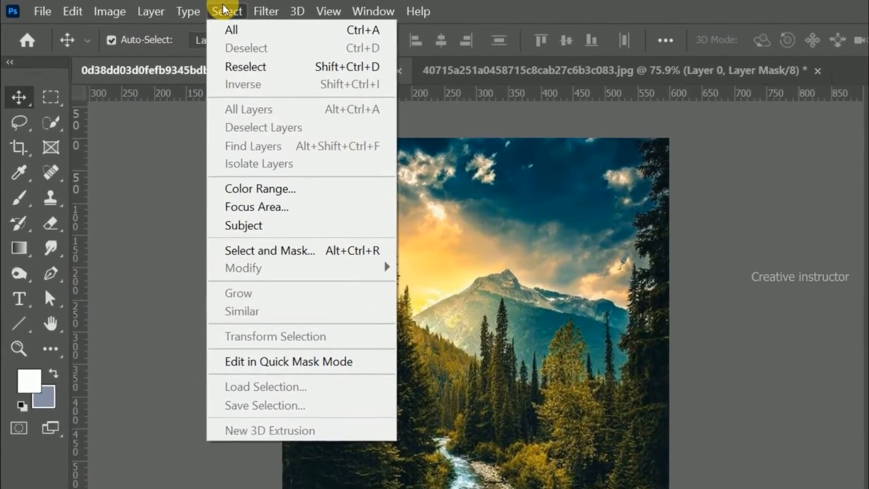
{"action": "left_click", "coordinate": [231, 30]}
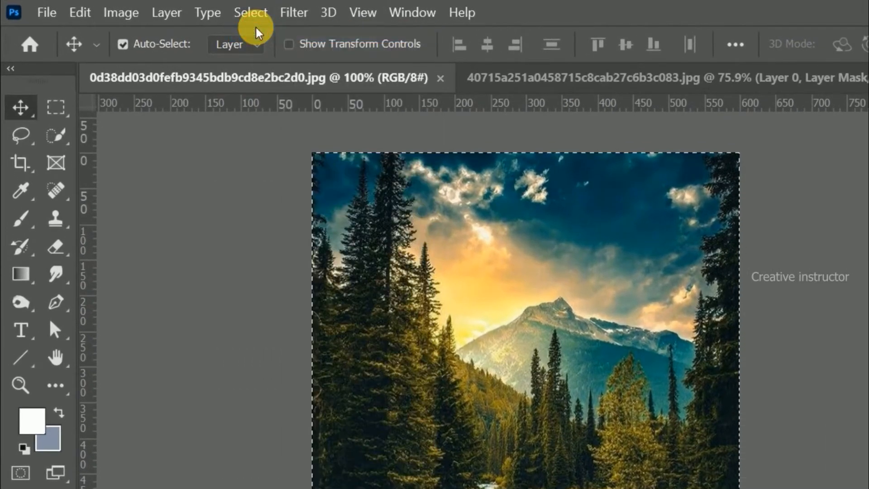
{"action": "left_click", "coordinate": [80, 13]}
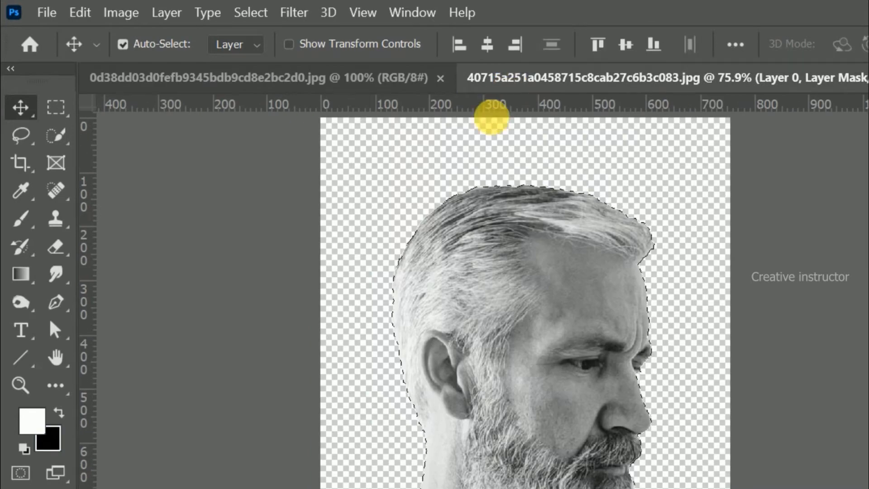
Paste the landscape into the man's silhouette selection with Paste Special > Paste Into.
{"action": "left_click", "coordinate": [78, 13]}
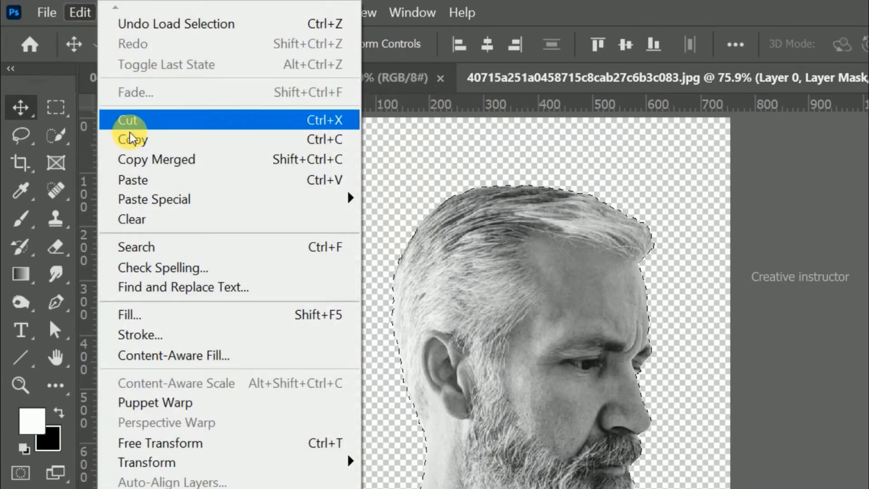
{"action": "mouse_move", "coordinate": [154, 200]}
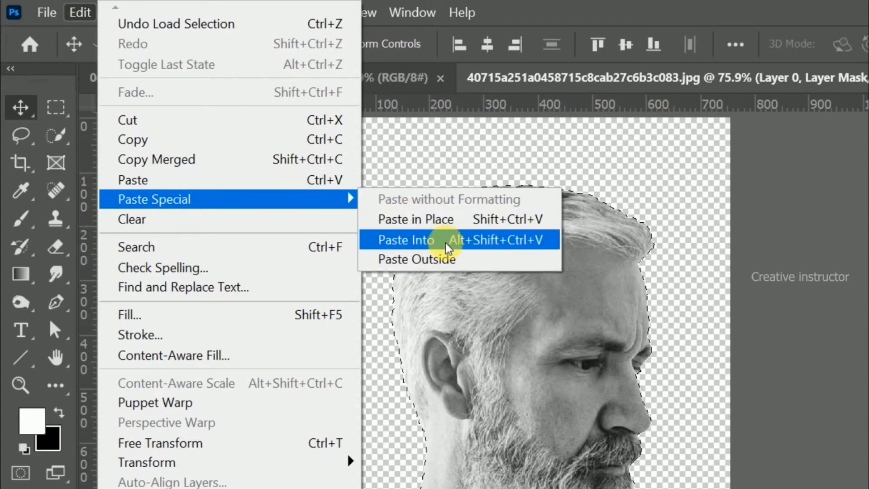
{"action": "left_click", "coordinate": [421, 240]}
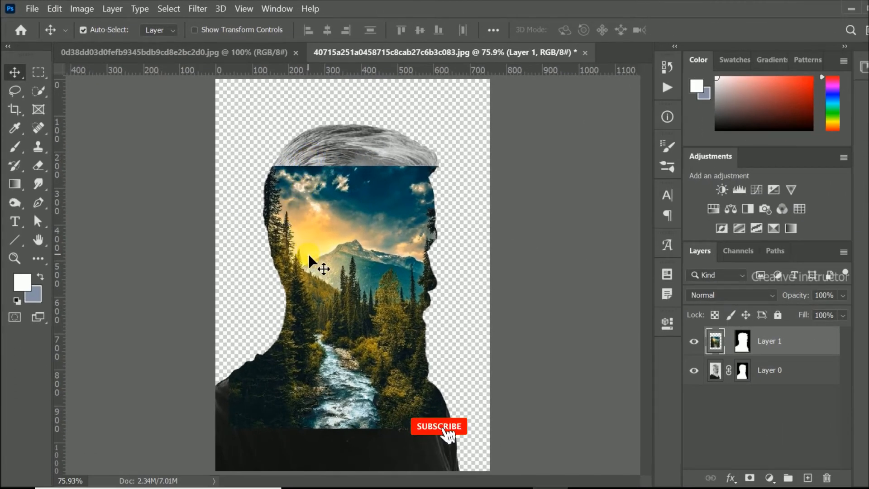
{"action": "left_click", "coordinate": [439, 426]}
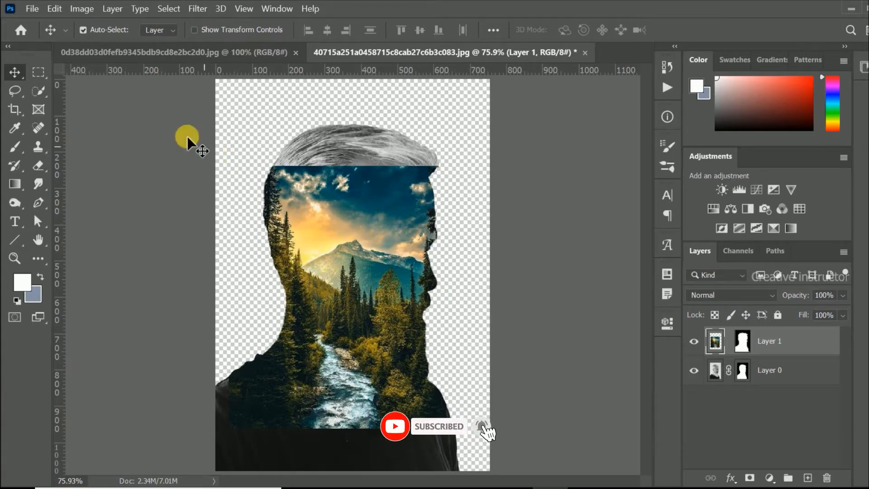
Free-transform Layer 1 larger until the landscape covers the whole head silhouette, then commit.
{"action": "left_click", "coordinate": [62, 8]}
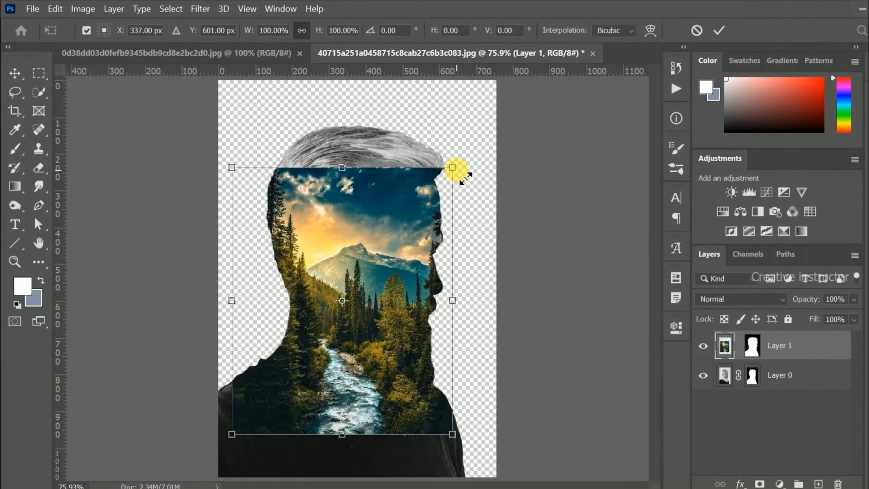
{"action": "left_click_drag", "start_coordinate": [454, 168], "coordinate": [490, 120]}
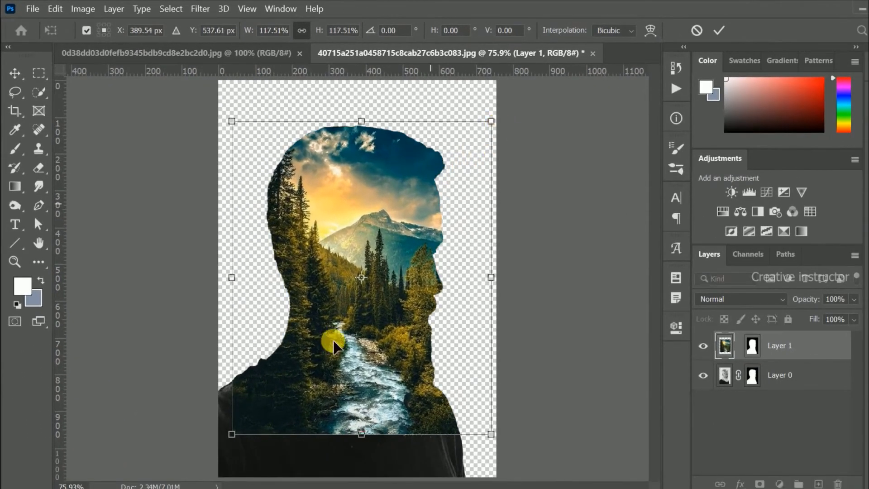
{"action": "left_click_drag", "start_coordinate": [232, 434], "coordinate": [201, 477]}
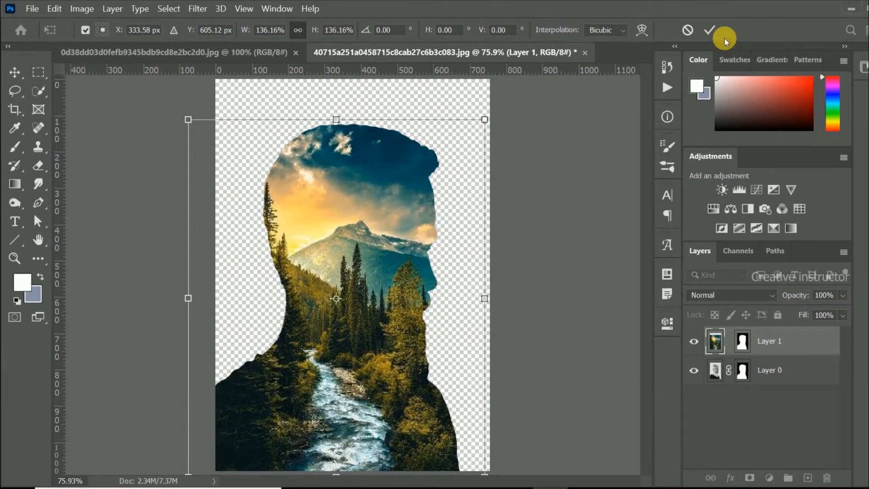
{"action": "left_click", "coordinate": [711, 29]}
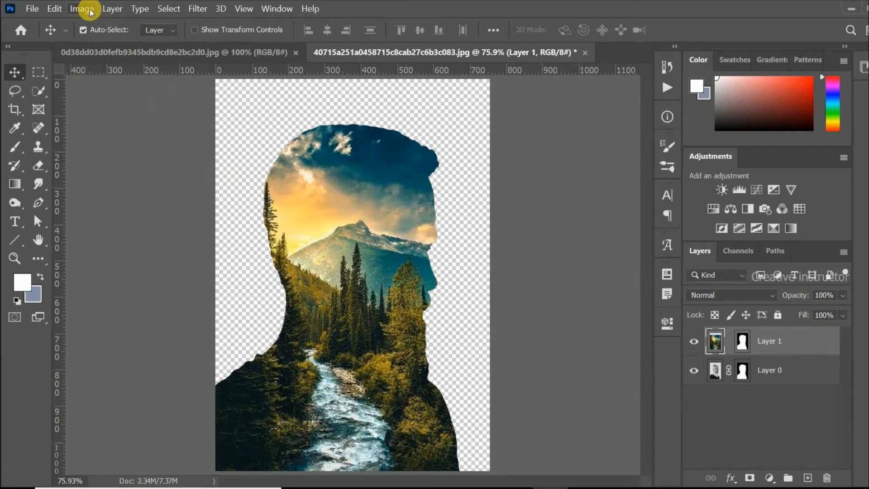
Apply a Black & White adjustment to the landscape layer inside the silhouette.
{"action": "left_click", "coordinate": [83, 8]}
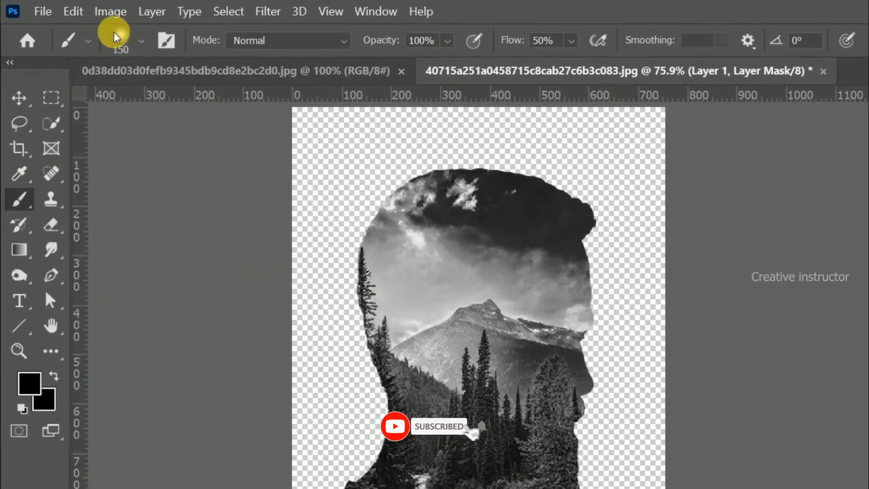
Paint black with a large soft brush on Layer 1's mask over the face and beard.
{"action": "left_click", "coordinate": [141, 40]}
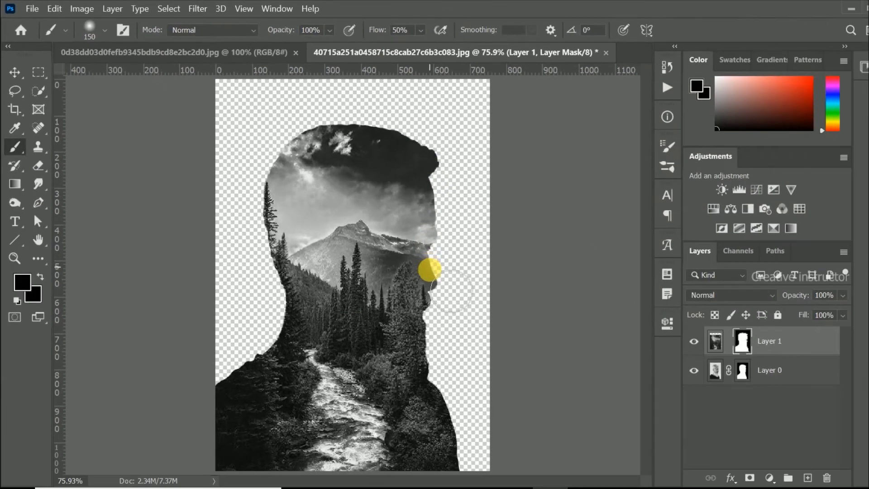
{"action": "left_click_drag", "start_coordinate": [433, 272], "coordinate": [421, 250]}
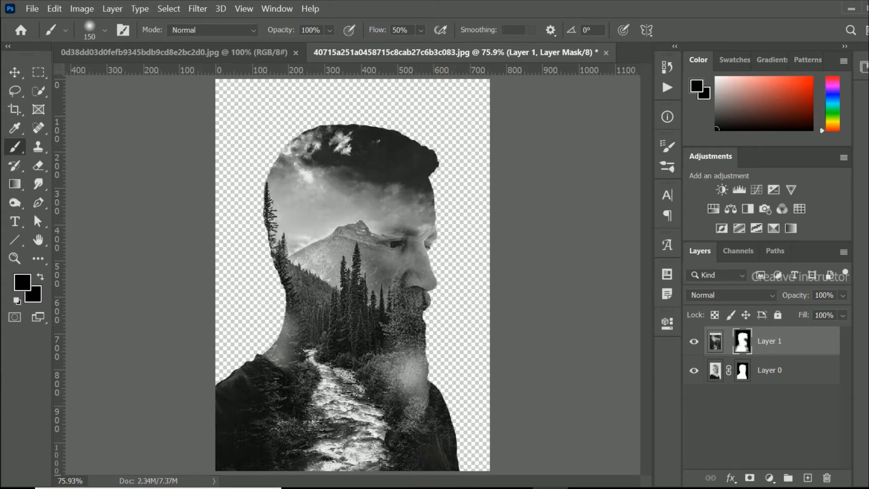
{"action": "left_click", "coordinate": [420, 290]}
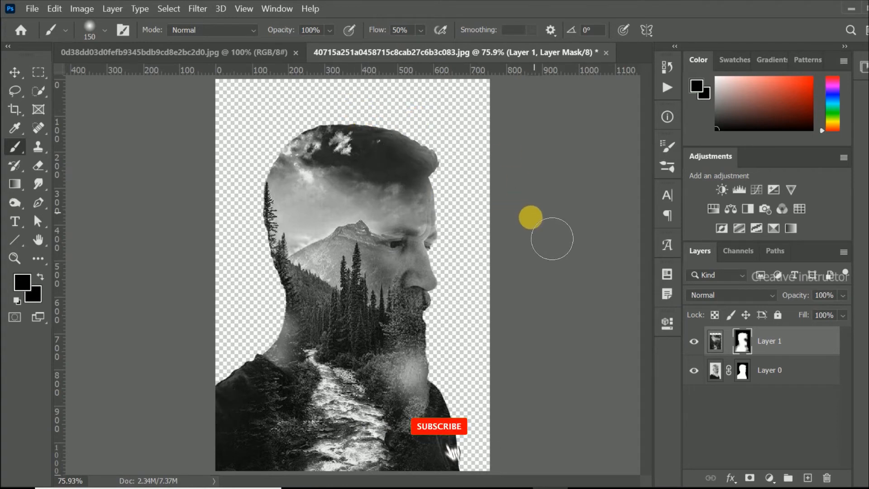
{"action": "left_click", "coordinate": [439, 425]}
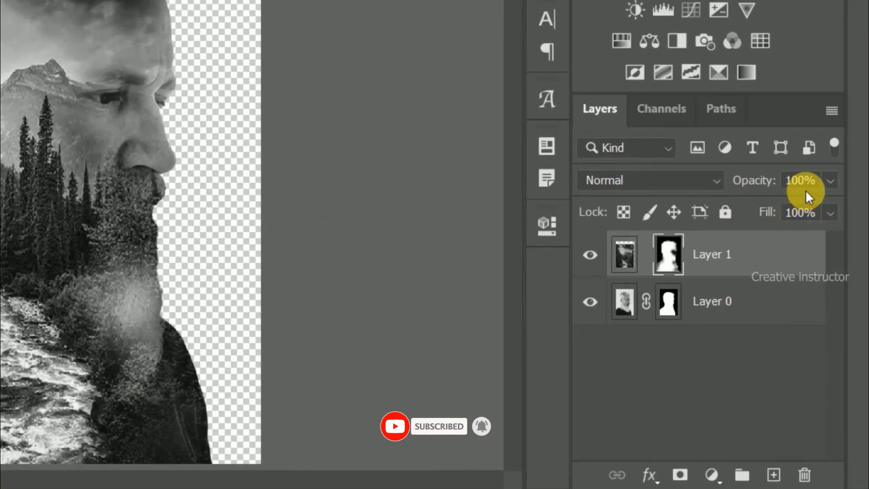
Lower Layer 1's opacity to 80% and create a new empty layer above it.
{"action": "left_click", "coordinate": [835, 180]}
{"action": "type", "text": "80"}
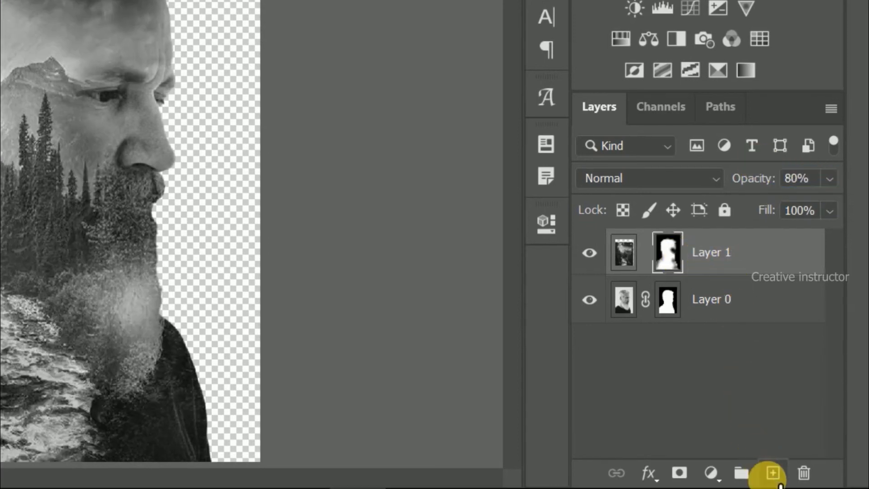
{"action": "left_click", "coordinate": [770, 485]}
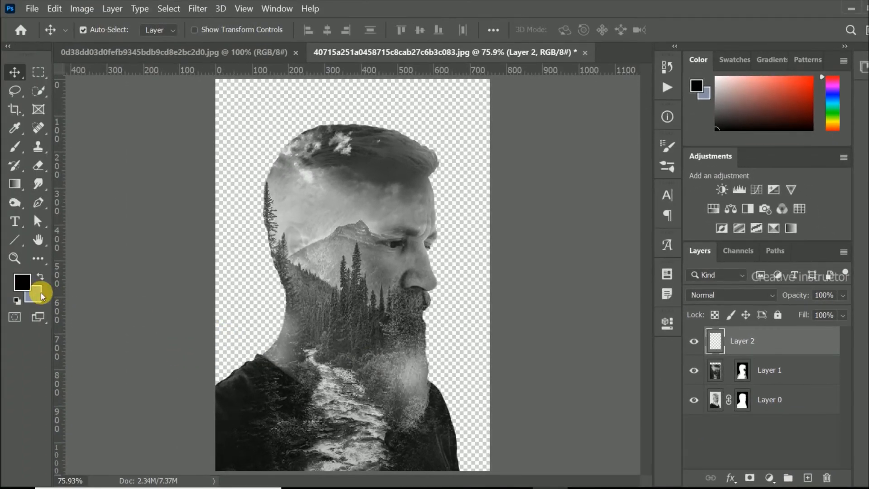
Swap to a white foreground and fill the new layer with white via Edit > Fill.
{"action": "left_click", "coordinate": [22, 282]}
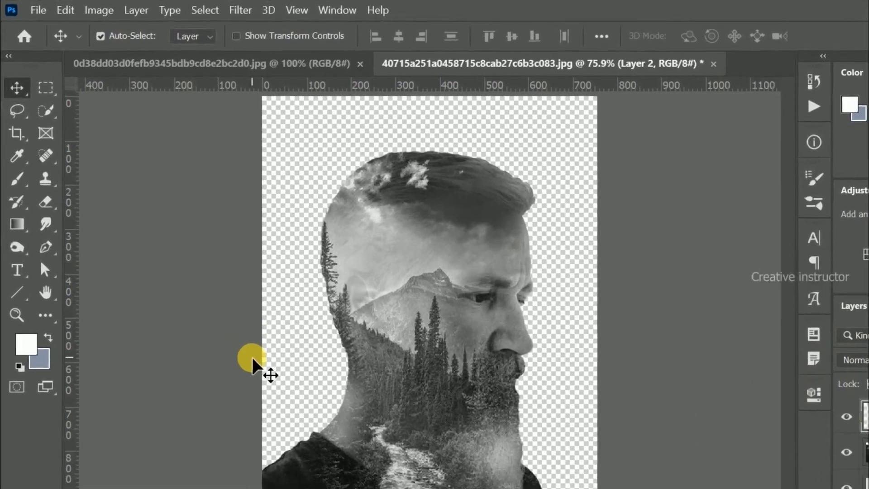
{"action": "left_click", "coordinate": [65, 10]}
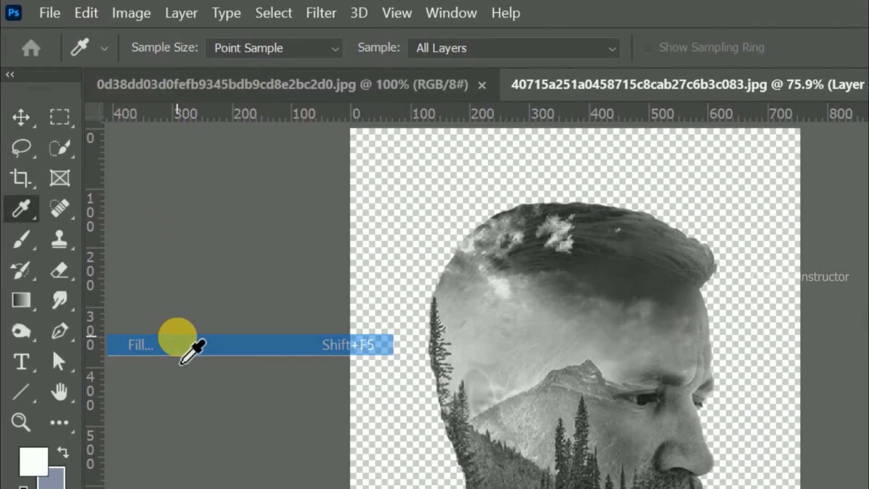
{"action": "left_click", "coordinate": [140, 346]}
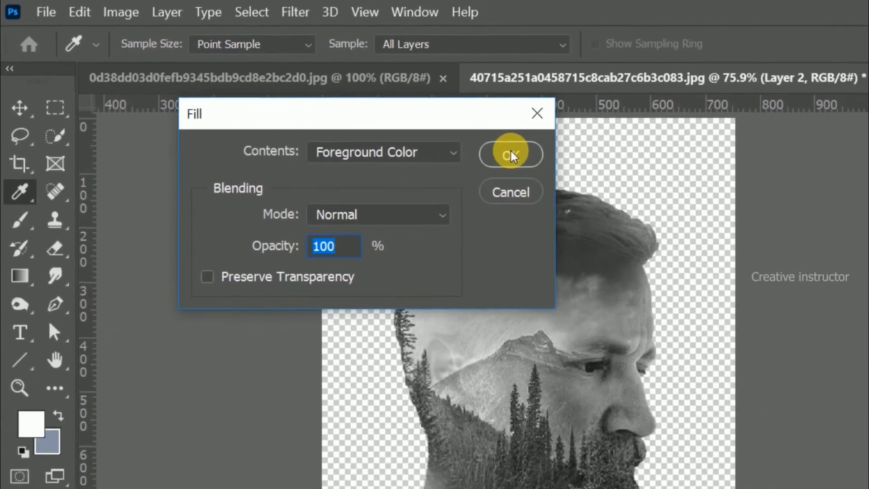
{"action": "left_click", "coordinate": [511, 154]}
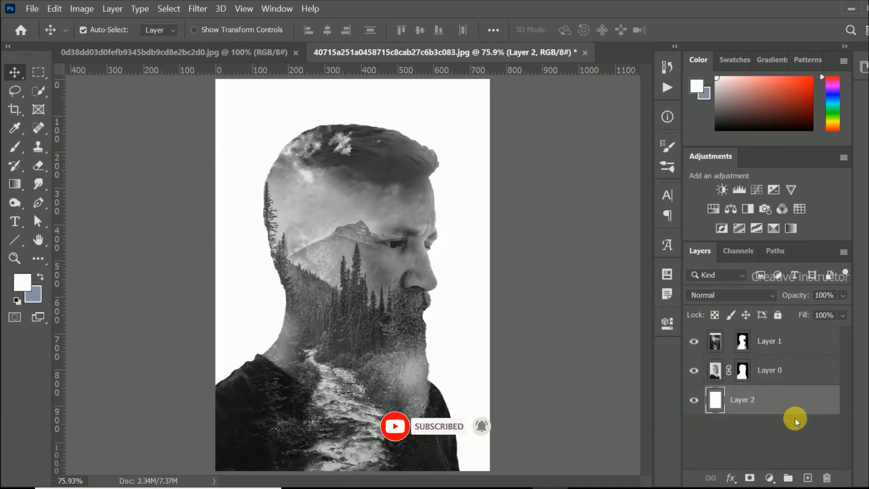
{"action": "mouse_move", "coordinate": [405, 377]}
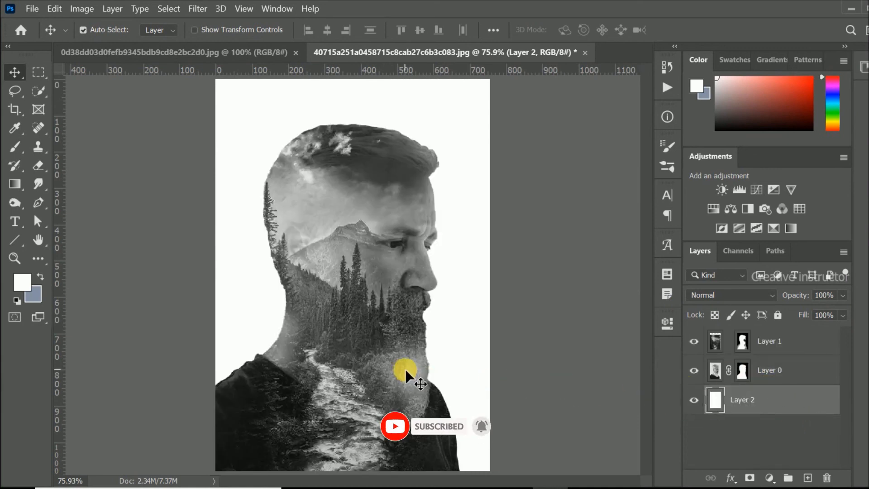